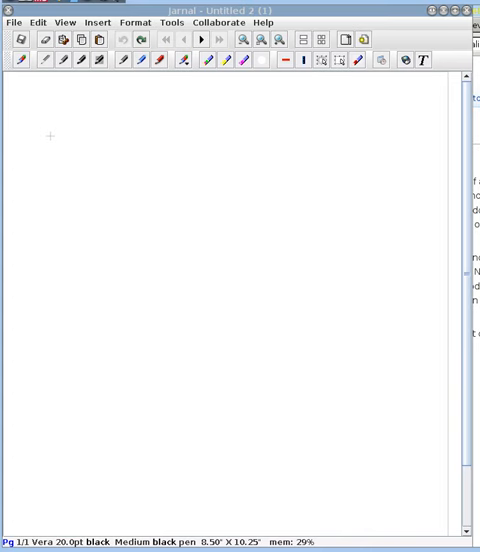
Handwrite 'Normalized' with the black pen near the top of the page.
left_click(127, 120)
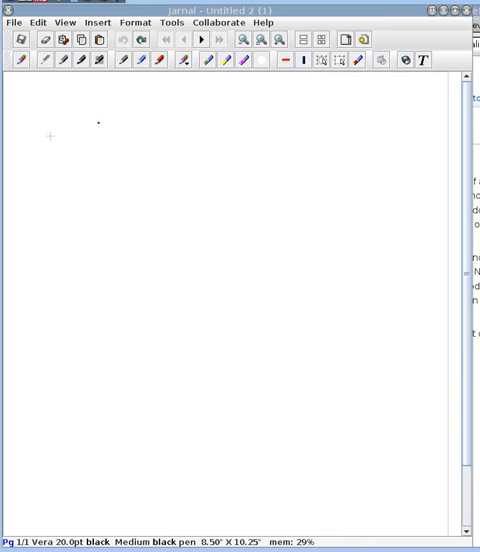
left_click_drag(95, 100, 140, 135)
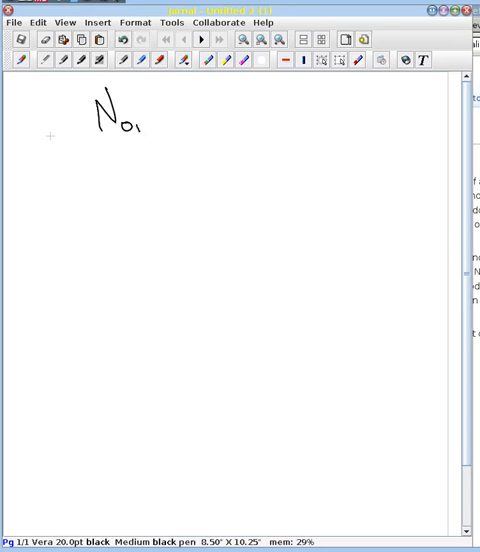
left_click_drag(125, 115, 185, 125)
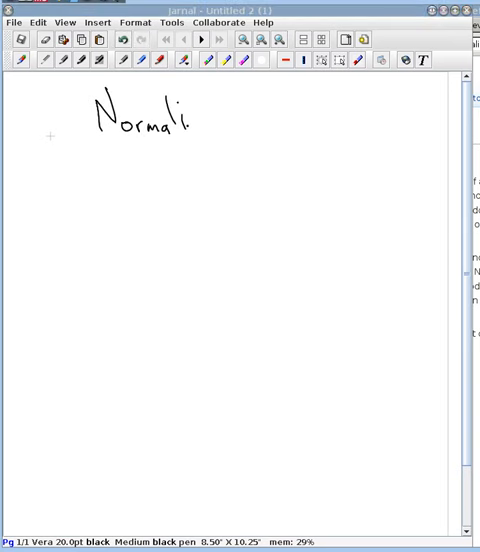
left_click_drag(185, 120, 235, 125)
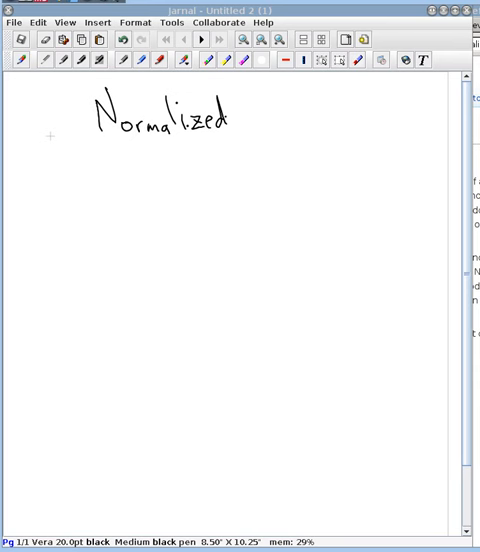
left_click_drag(250, 105, 275, 120)
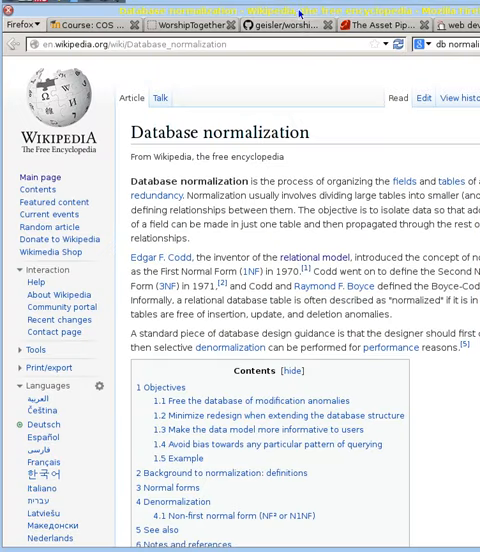
mouse_move(227, 167)
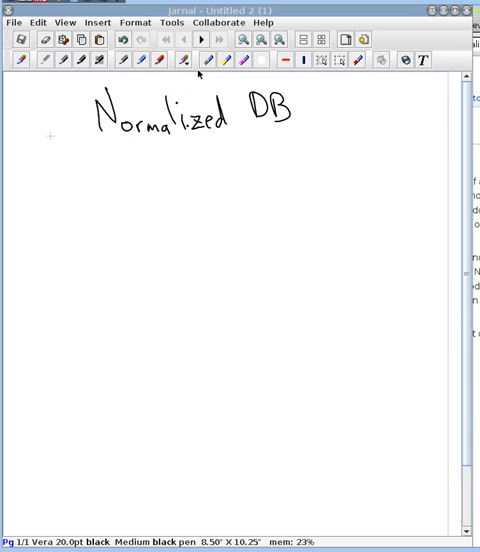
Draw an underline beneath the 'Normalized DB' heading.
left_click_drag(92, 140, 215, 140)
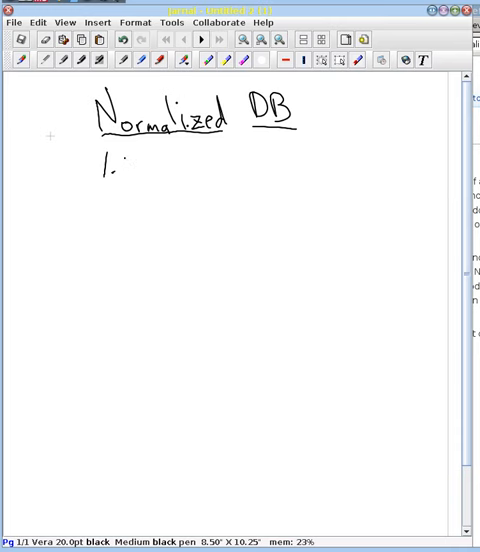
Write rule '1. No plurals' and sketch the Person box with Name and children fields.
left_click_drag(122, 158, 128, 178)
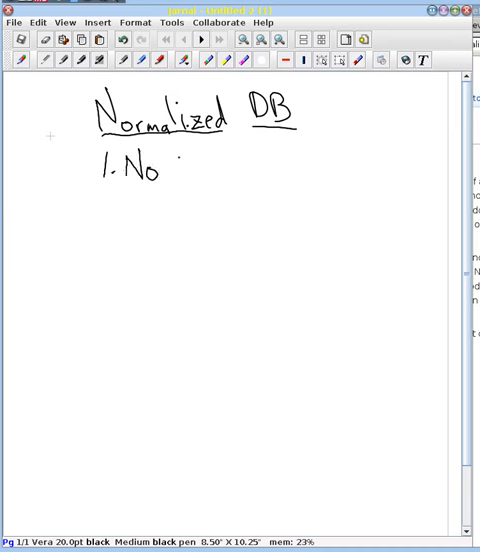
left_click_drag(175, 170, 205, 185)
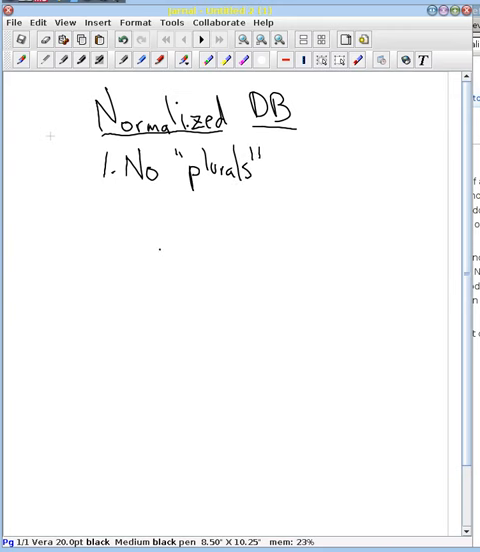
left_click_drag(145, 228, 152, 262)
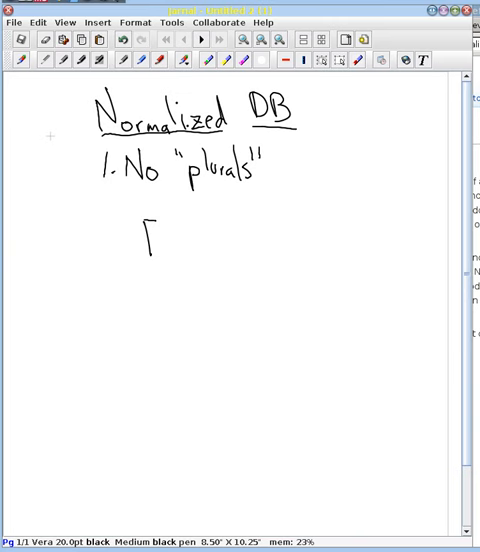
left_click_drag(145, 225, 320, 260)
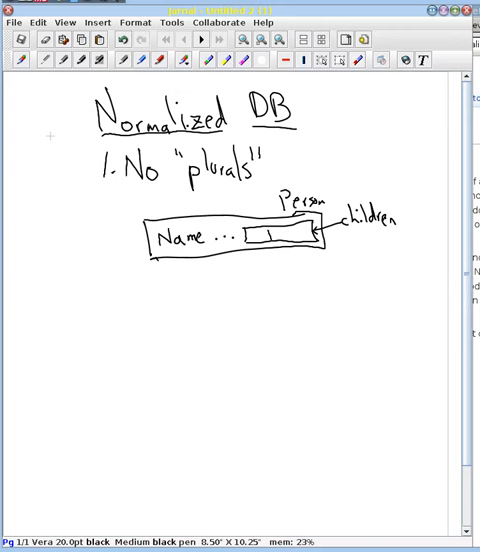
left_click_drag(272, 237, 310, 237)
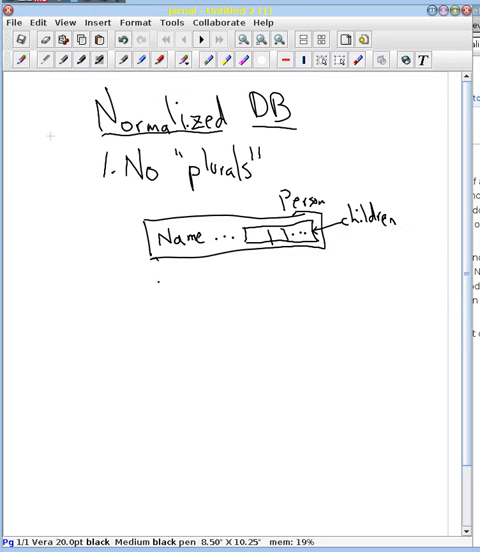
Handwrite 'single-valued fields' below the Person box.
left_click_drag(155, 280, 190, 285)
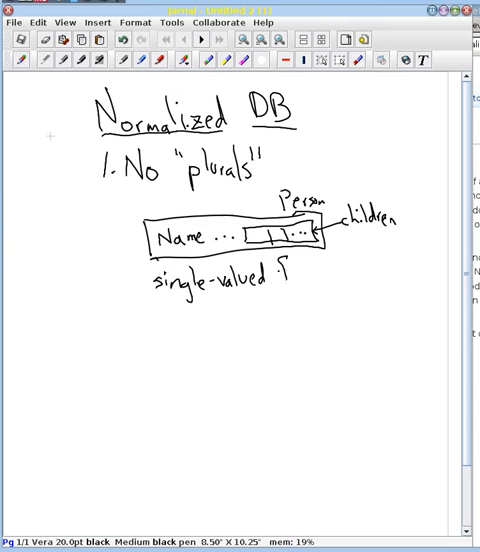
left_click_drag(270, 278, 320, 278)
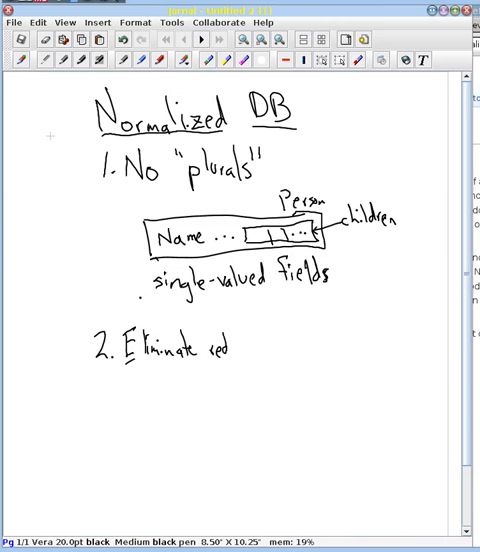
Write '2. Eliminate redundancy' beneath the single-valued fields note.
left_click_drag(200, 345, 280, 345)
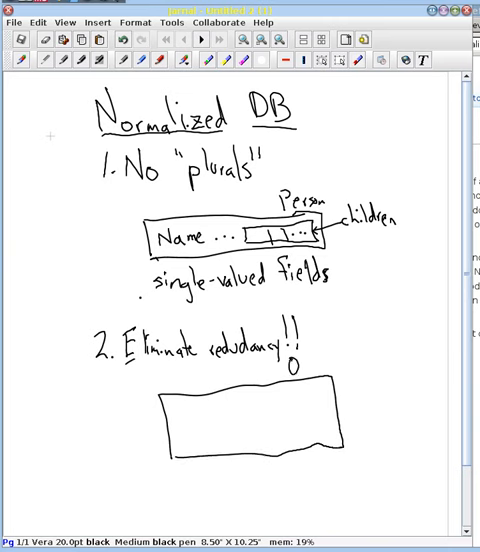
Label the rectangle under 'Eliminate redundancy!!' as the Orders table.
type("Orders")
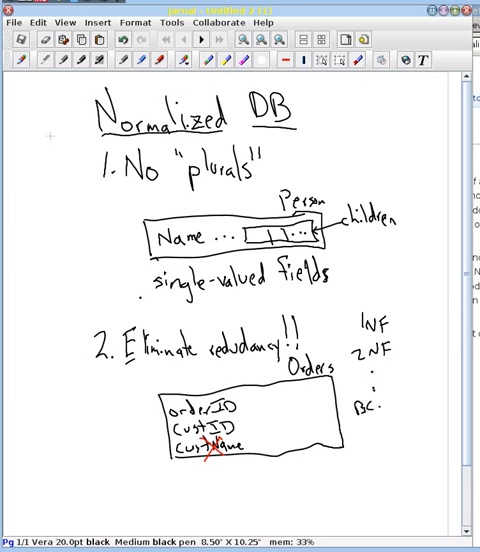
List the normal forms 1NF, 2NF through BCNF beside the Orders table.
type("NF")
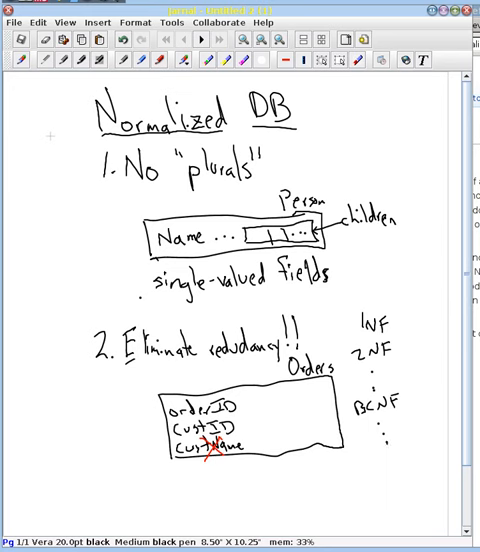